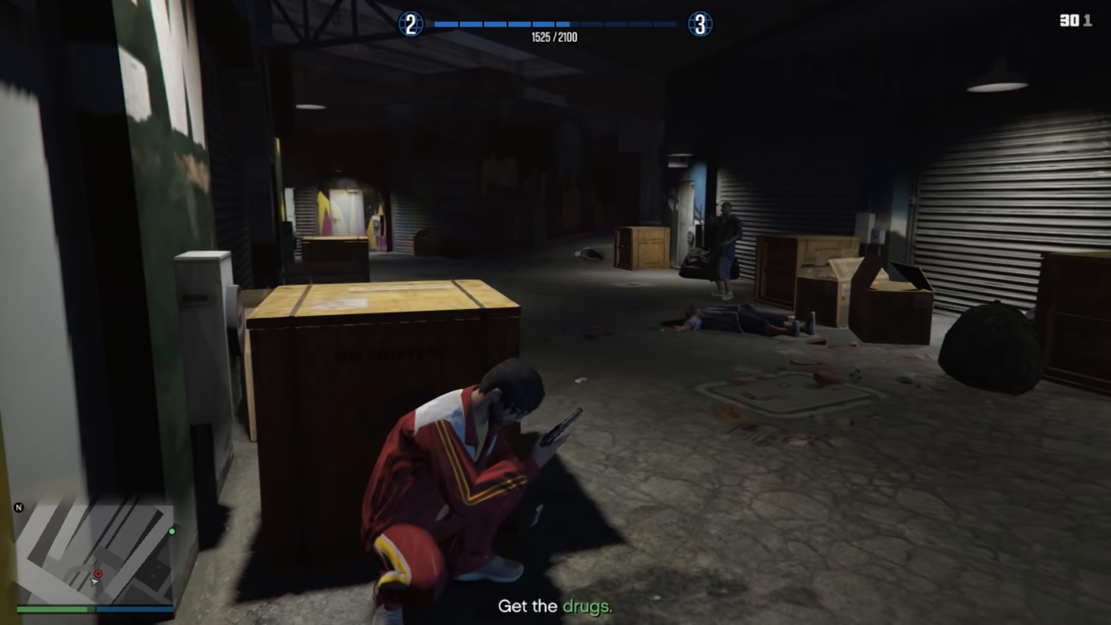
Quit GTA V from the Social Club Signed Out screen and bring up File Explorer's Documents folder
{"action": "key", "text": "tab"}
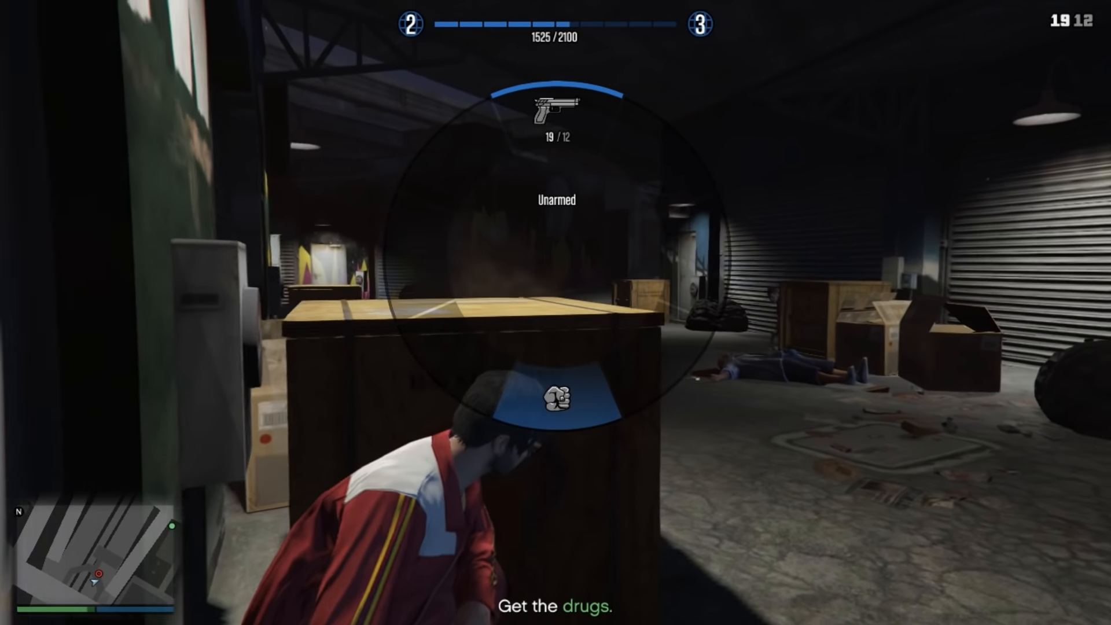
{"action": "mouse_move", "coordinate": [555, 313]}
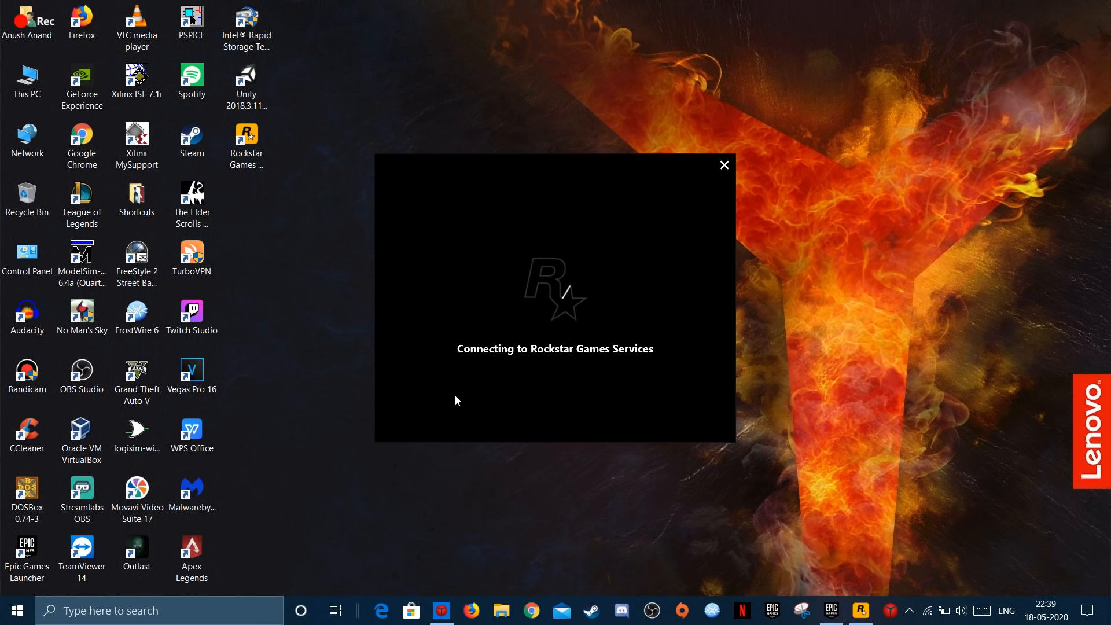
{"action": "left_click", "coordinate": [723, 165]}
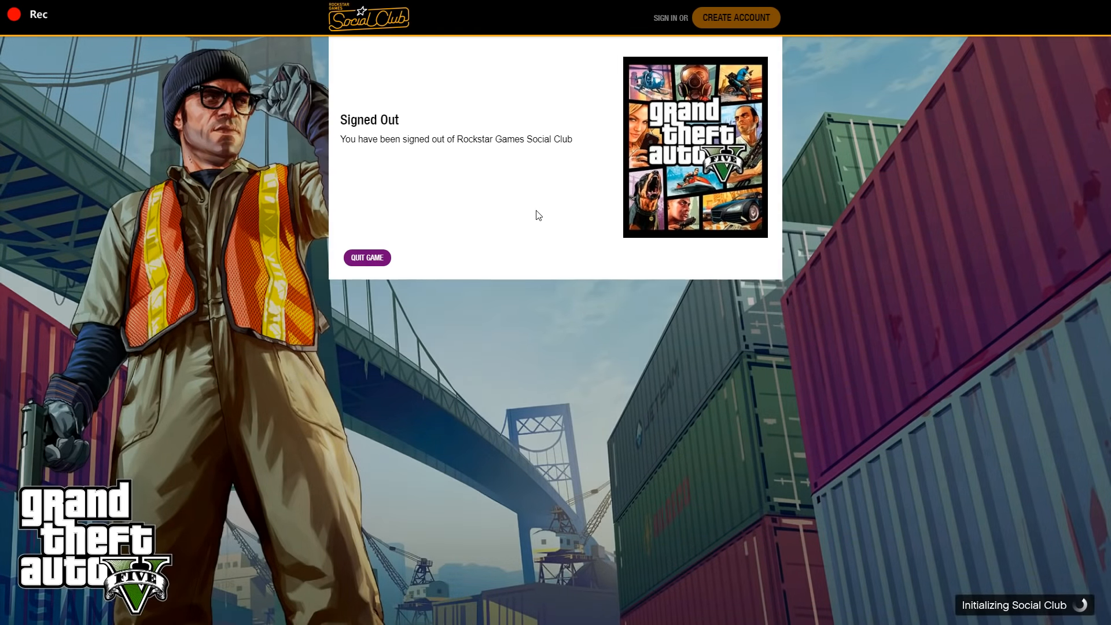
{"action": "mouse_move", "coordinate": [766, 381]}
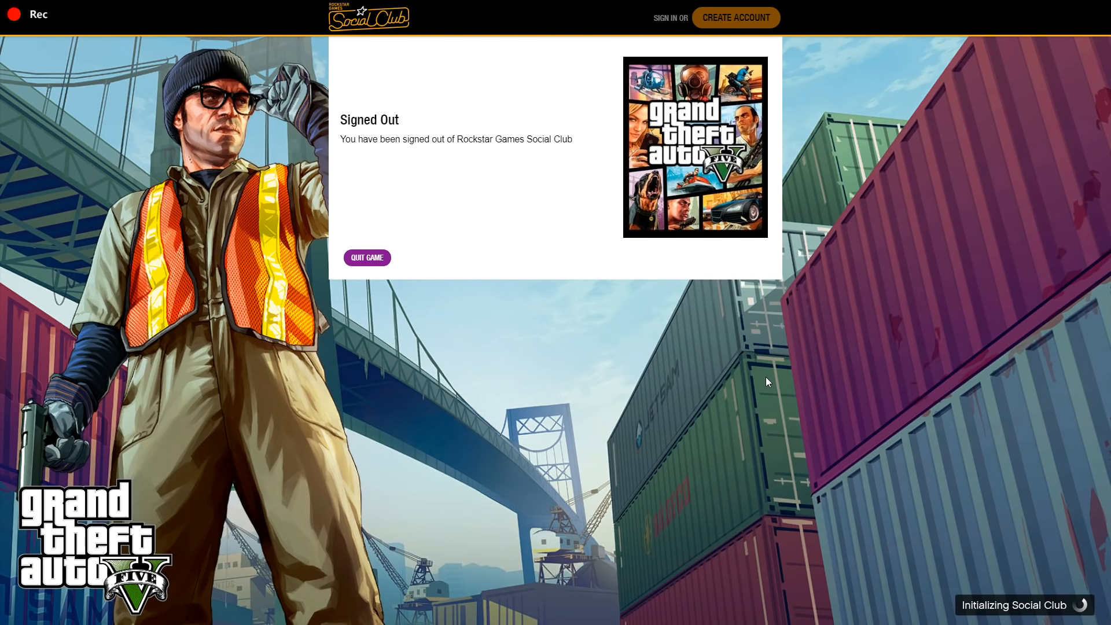
{"action": "left_click", "coordinate": [367, 257]}
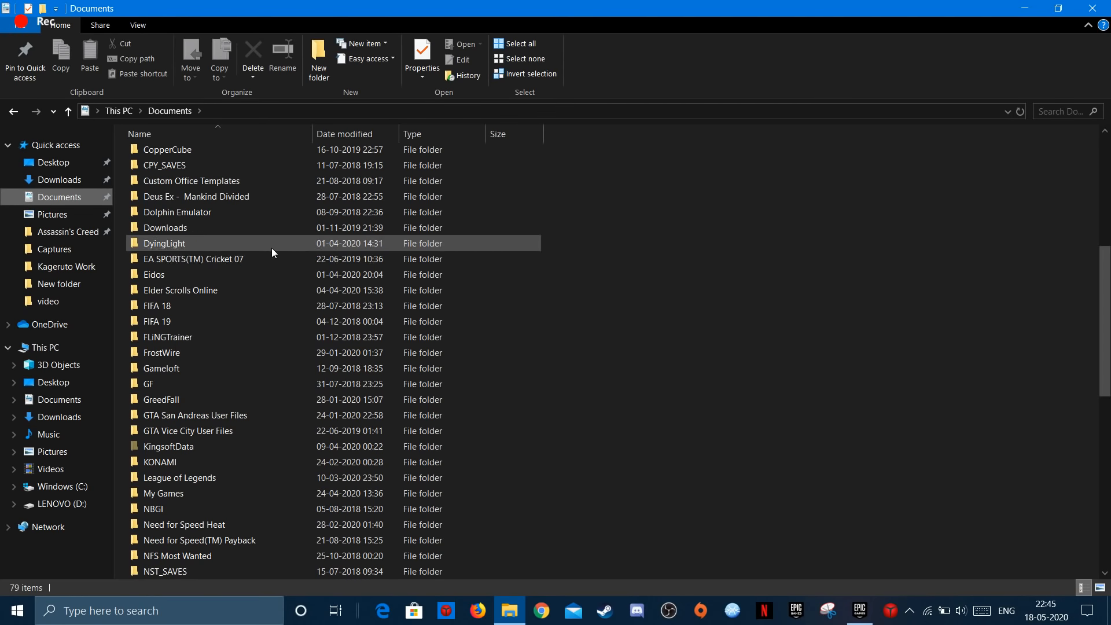
Delete the Social Club folder inside Documents\Rockstar Games
{"action": "scroll", "scroll_direction": "down", "scroll_amount": 3}
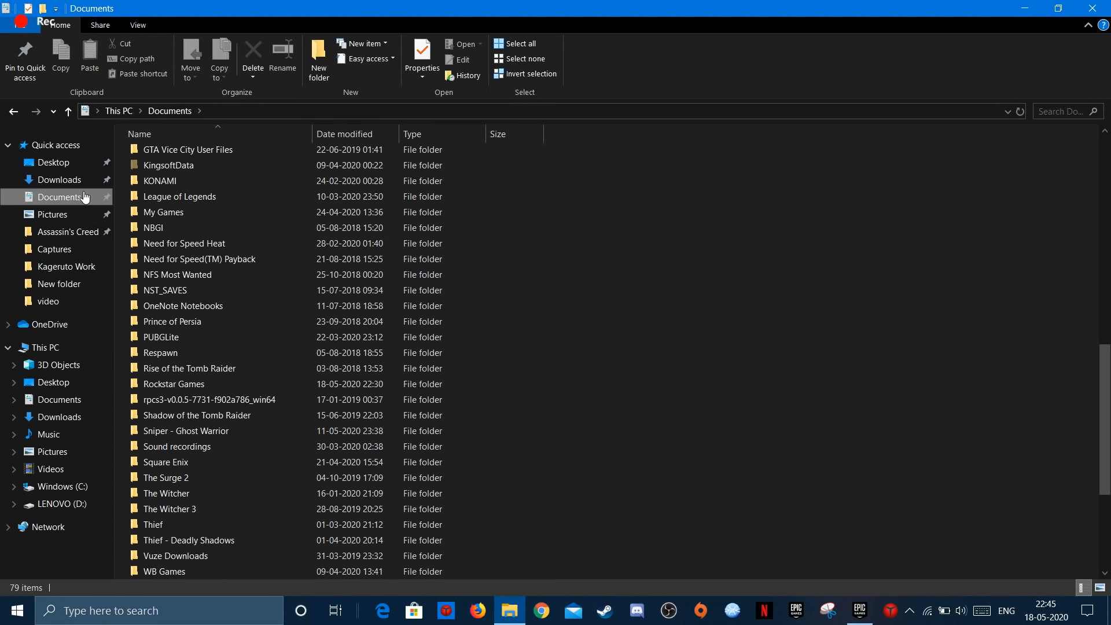
{"action": "scroll", "scroll_direction": "down", "scroll_amount": 3}
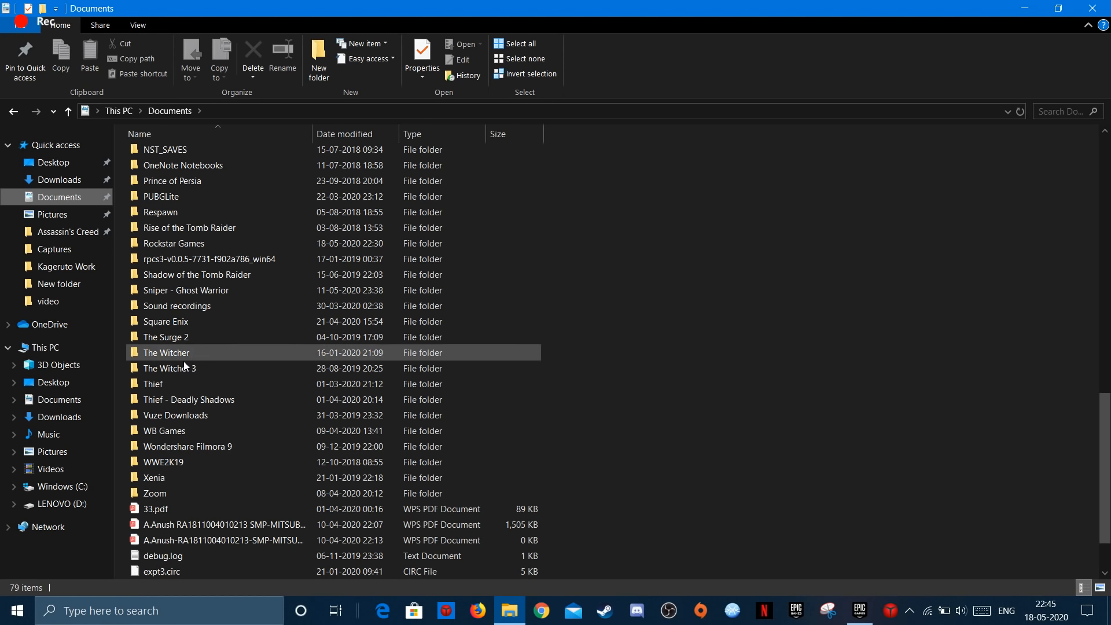
{"action": "scroll", "scroll_direction": "up", "scroll_amount": 3}
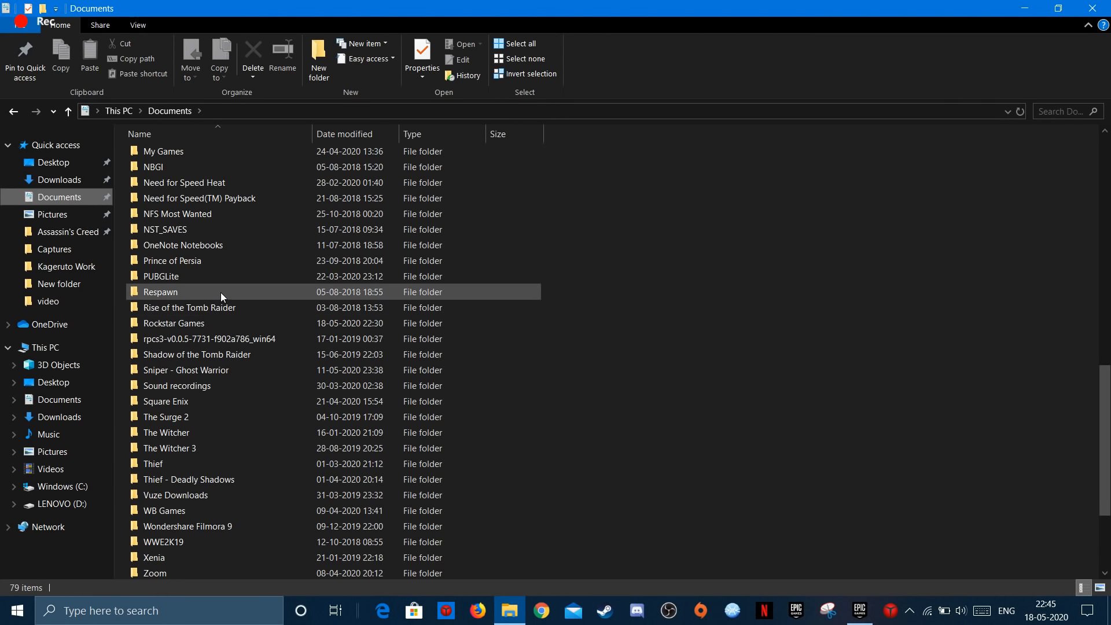
{"action": "double_click", "coordinate": [174, 323]}
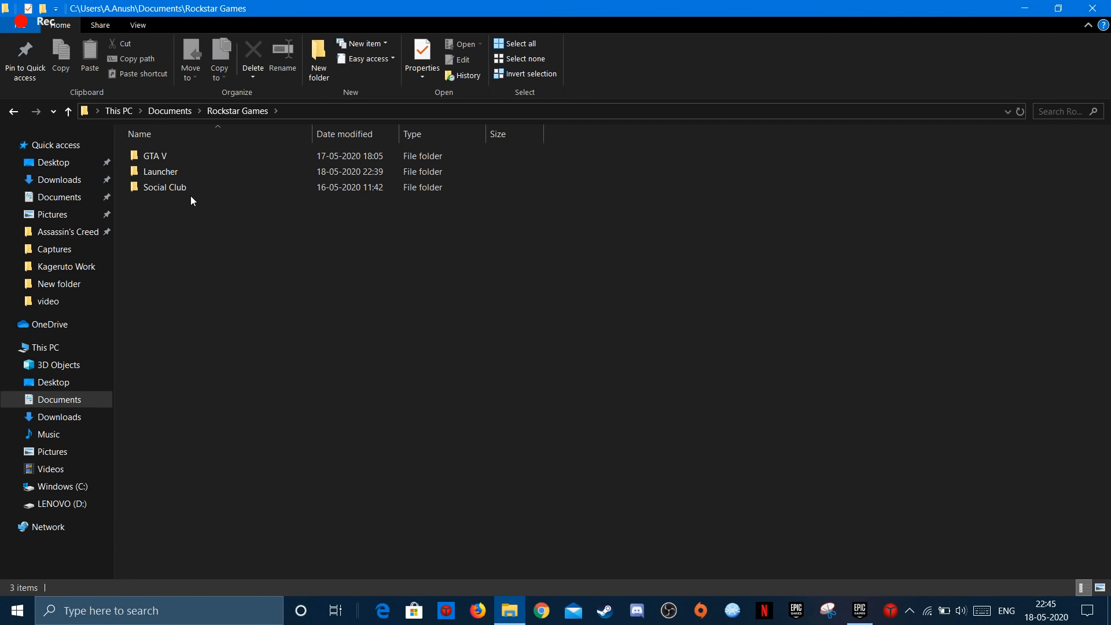
{"action": "left_click", "coordinate": [164, 187]}
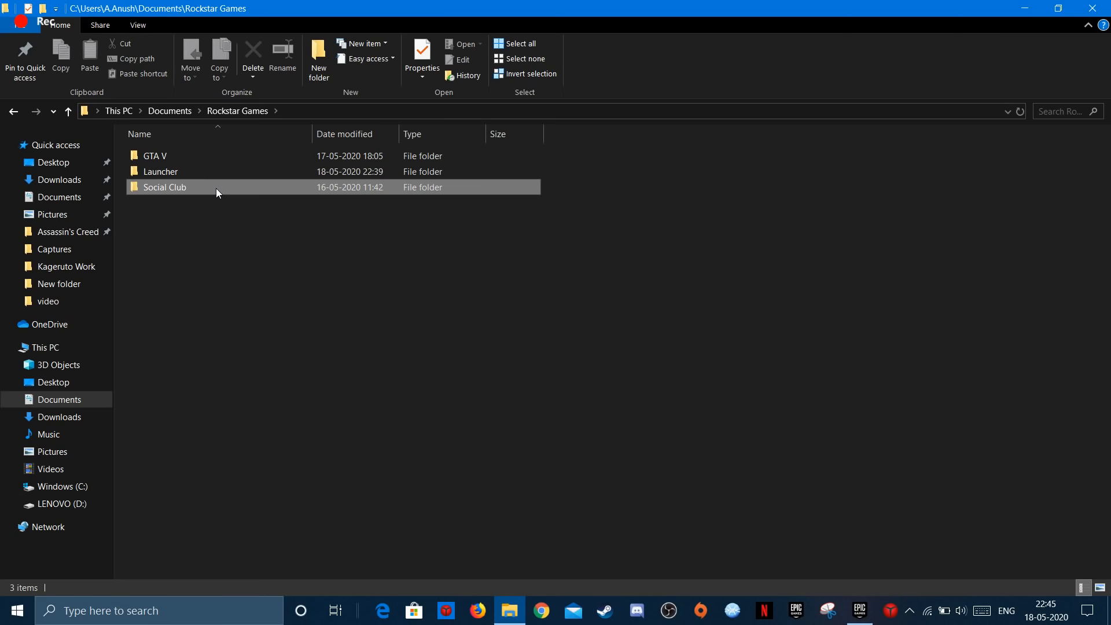
{"action": "right_click", "coordinate": [164, 188]}
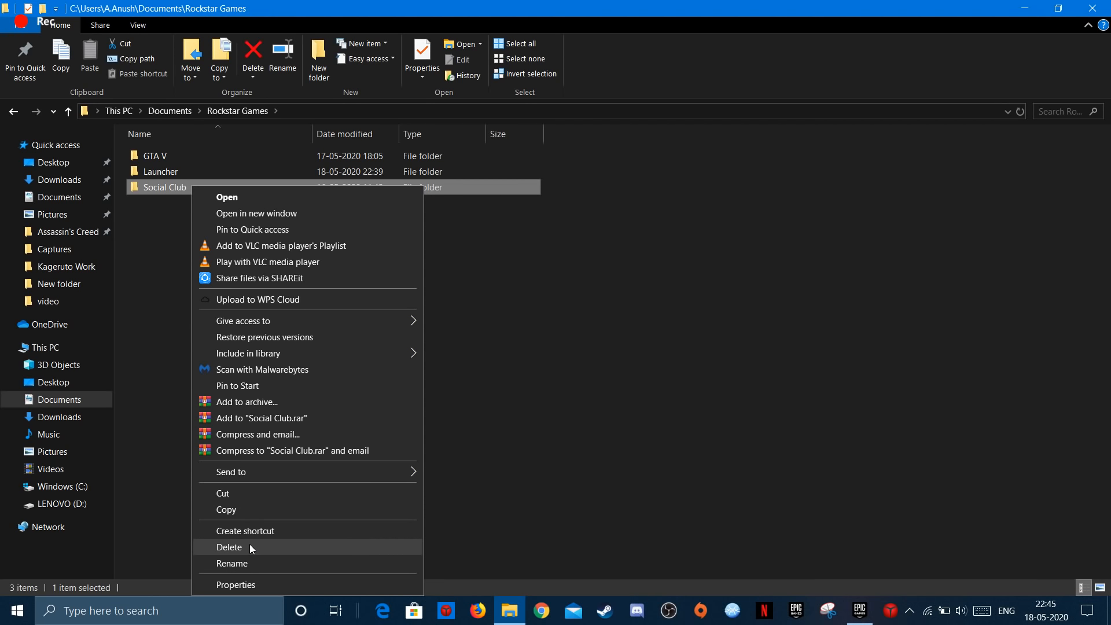
{"action": "left_click", "coordinate": [228, 546]}
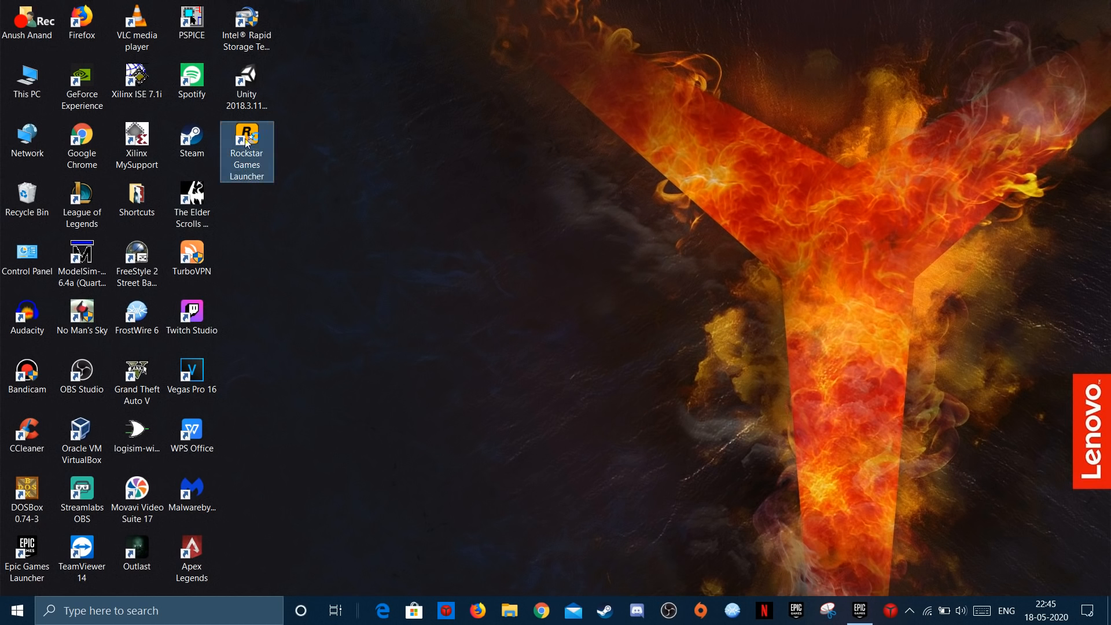
Start the Rockstar Games Launcher from its desktop shortcut and let it connect to Rockstar Games Services
{"action": "double_click", "coordinate": [247, 134]}
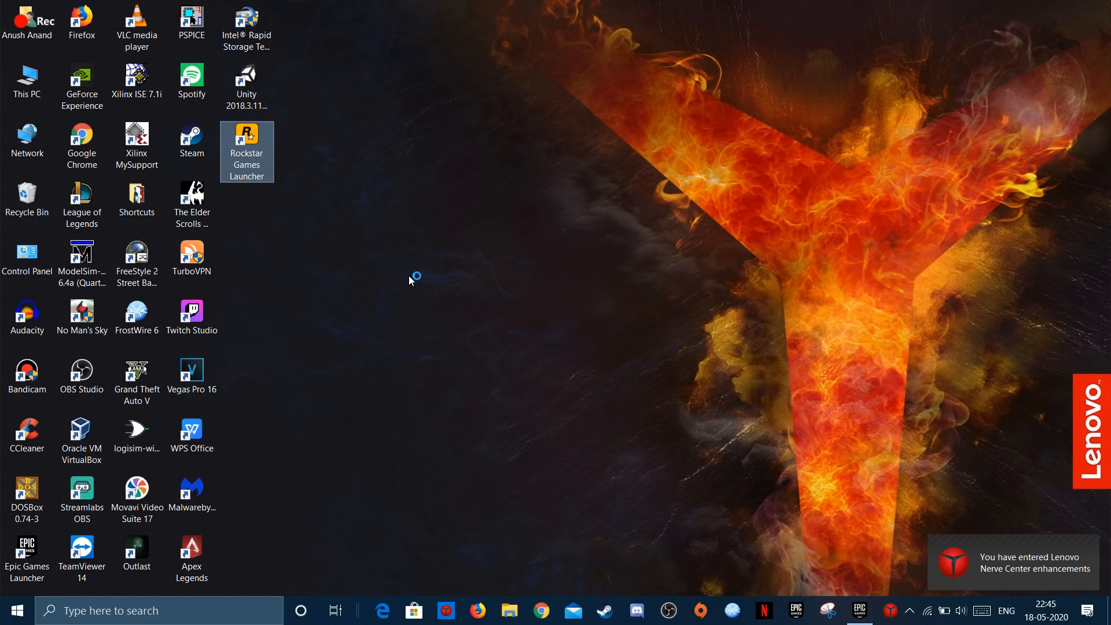
{"action": "double_click", "coordinate": [245, 133]}
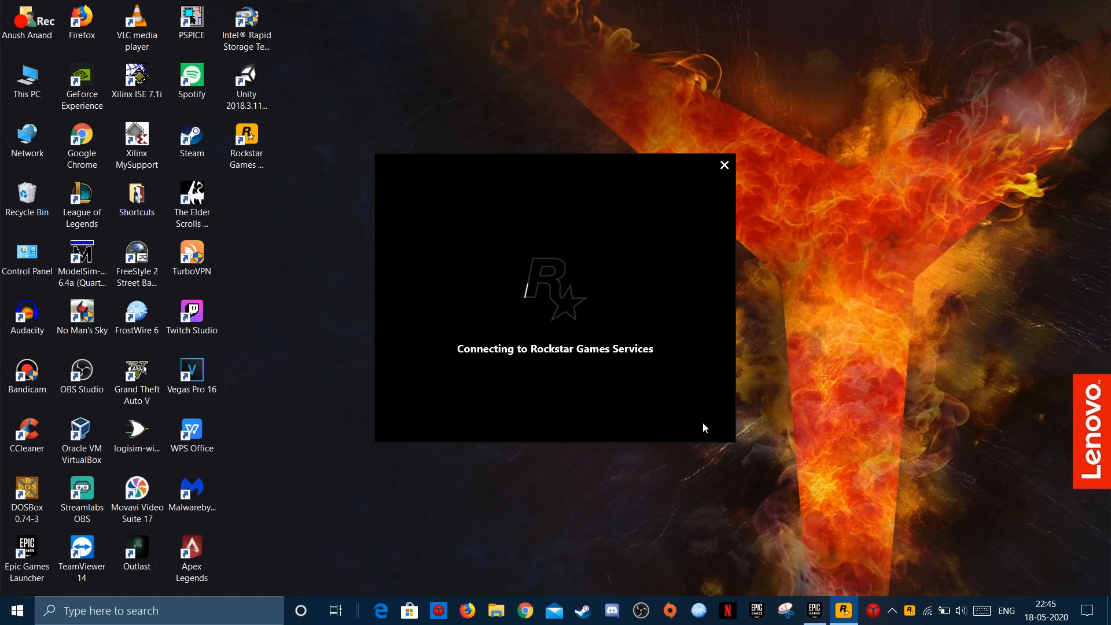
{"action": "mouse_move", "coordinate": [718, 413]}
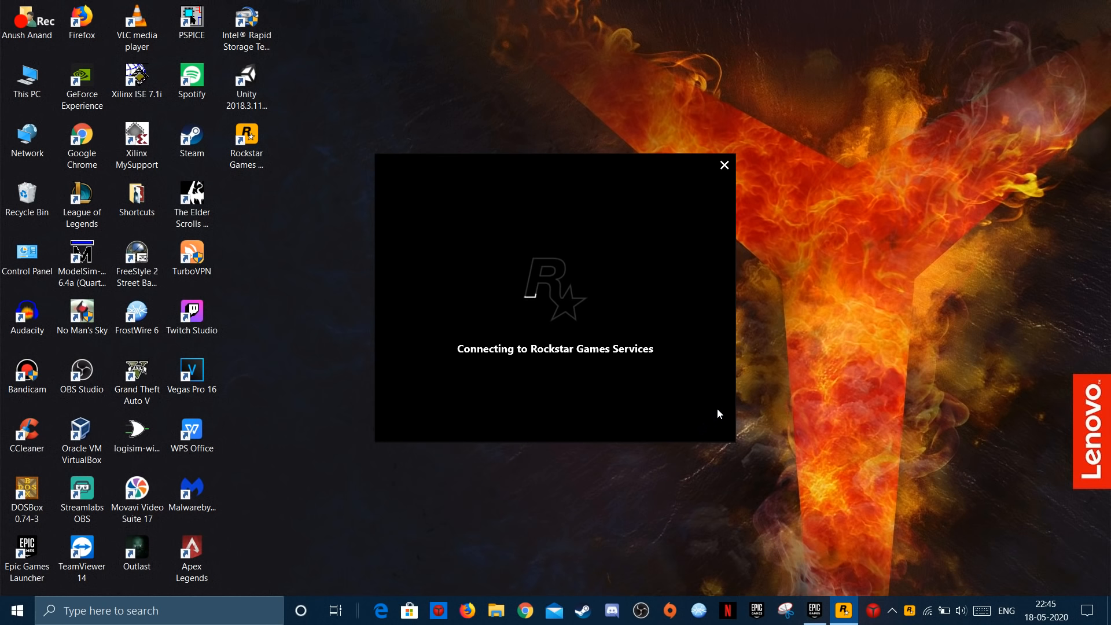
{"action": "mouse_move", "coordinate": [722, 410]}
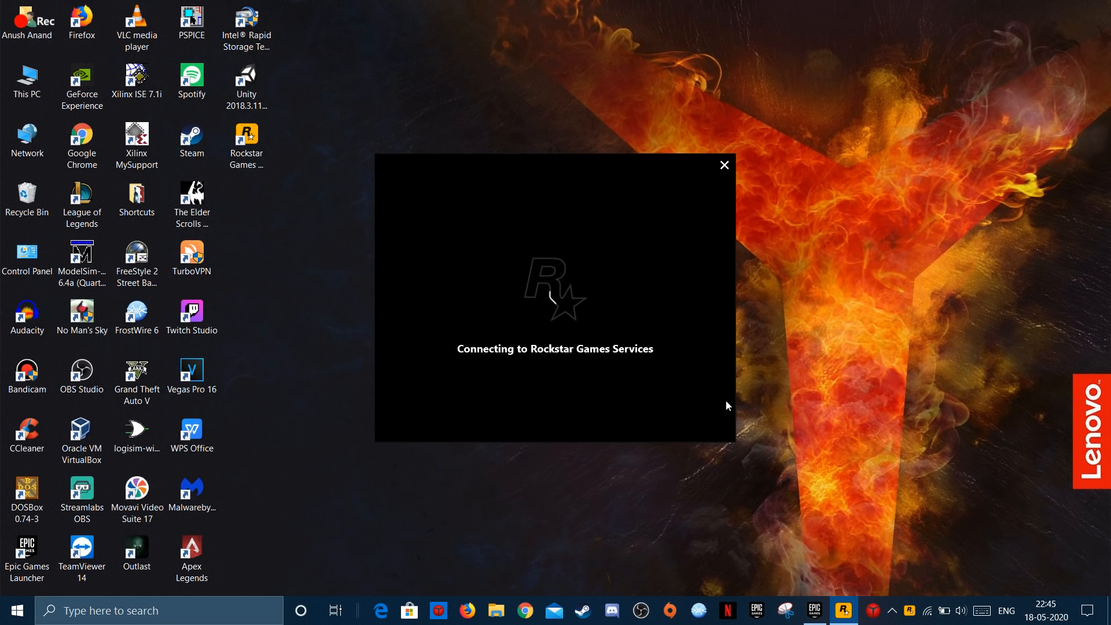
{"action": "mouse_move", "coordinate": [372, 406]}
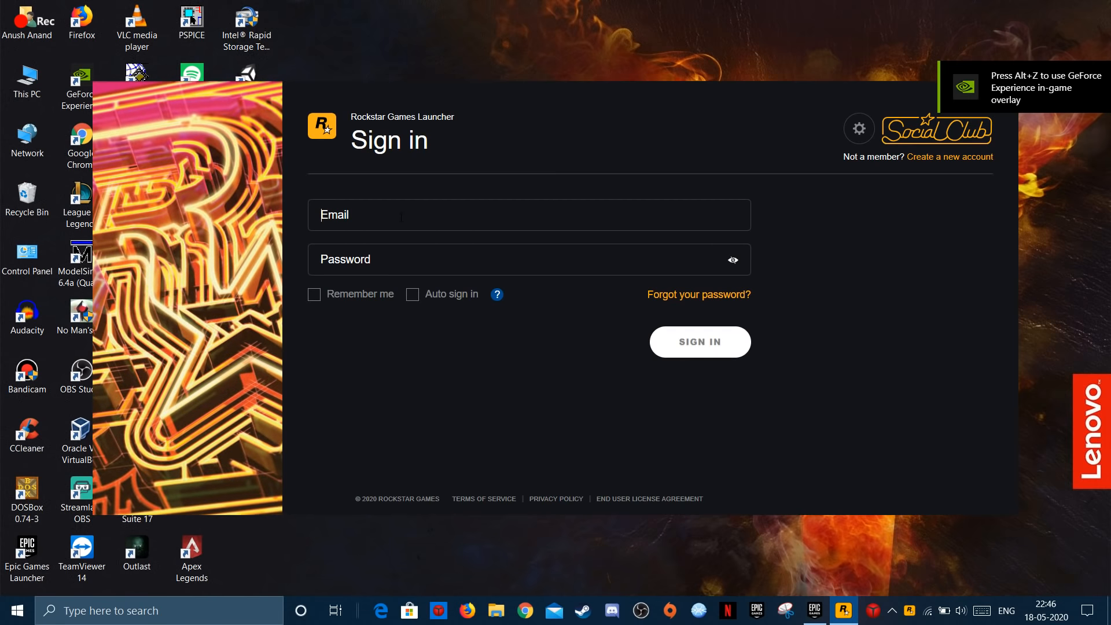
Sign in with the account email and password to reach the GTA V library page with Play on Epic
{"action": "left_click", "coordinate": [699, 340]}
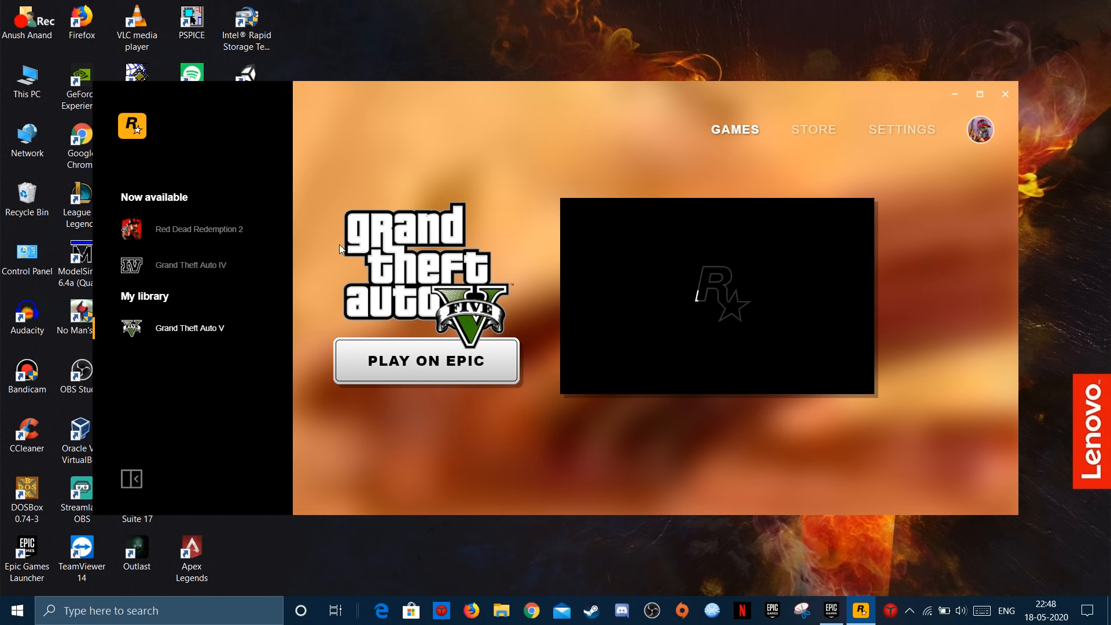
{"action": "mouse_move", "coordinate": [602, 203]}
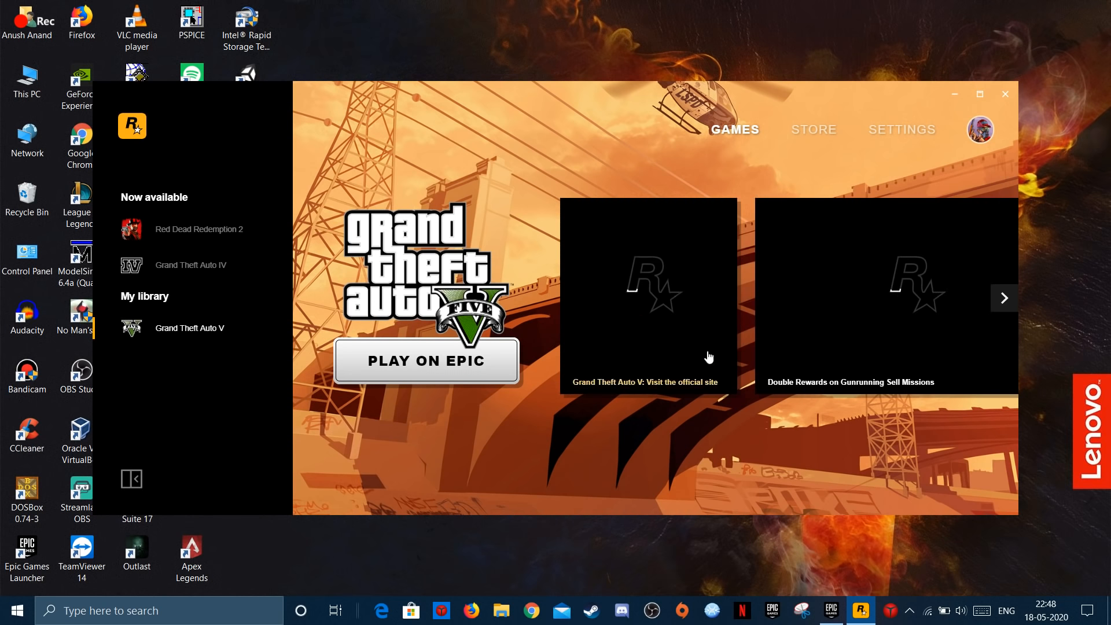
{"action": "mouse_move", "coordinate": [615, 280]}
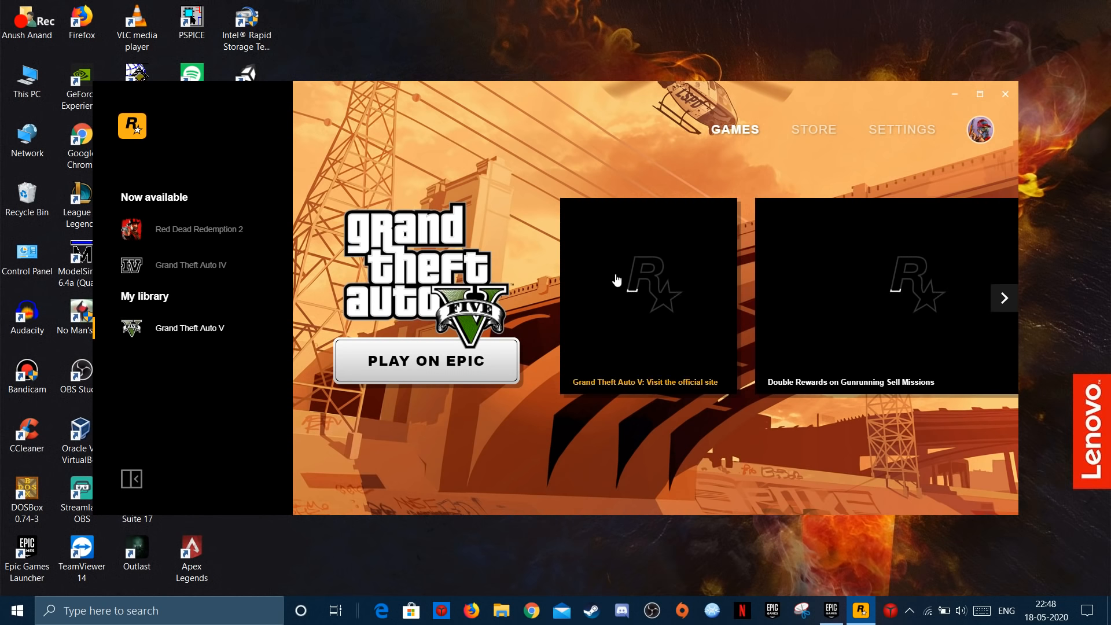
{"action": "mouse_move", "coordinate": [591, 314]}
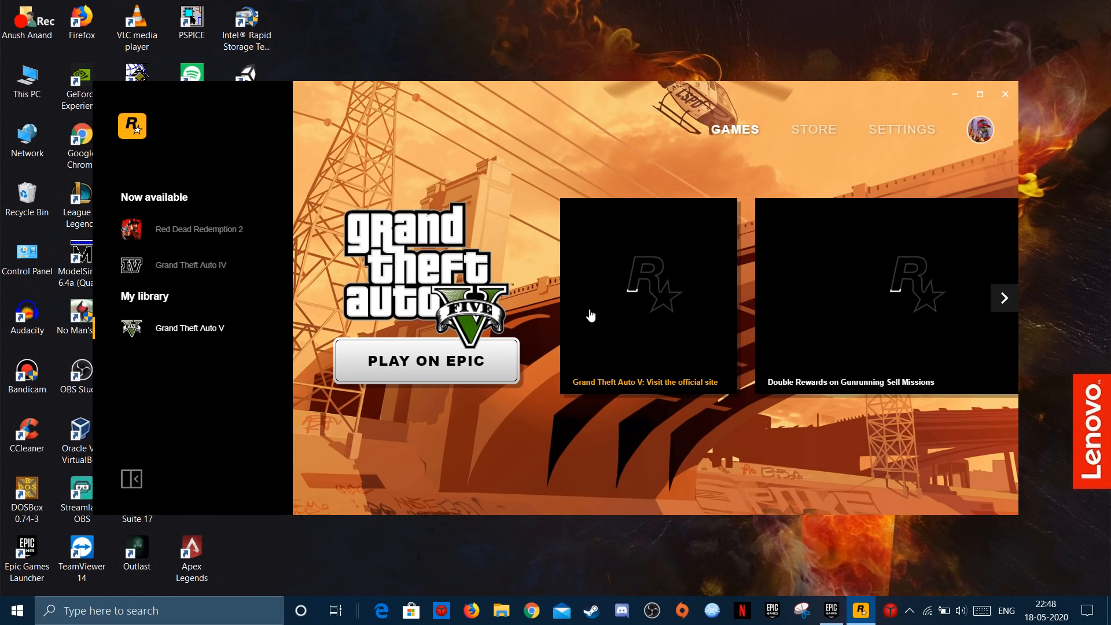
Browse the GTA V news carousel forward two pages and back to its first items
{"action": "left_click", "coordinate": [1004, 297]}
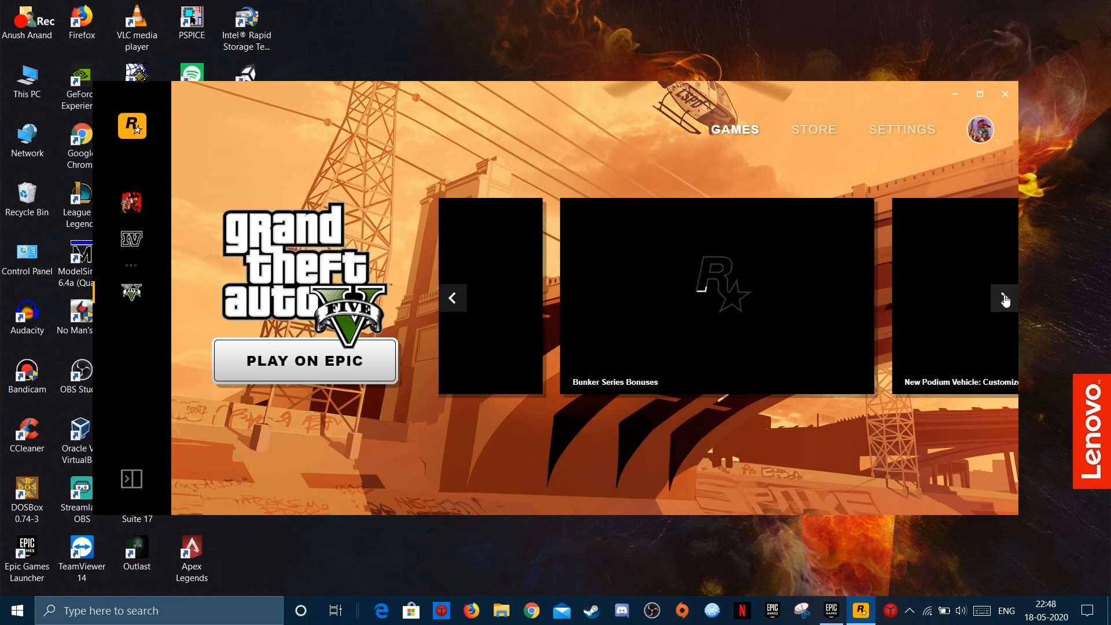
{"action": "left_click", "coordinate": [1005, 297]}
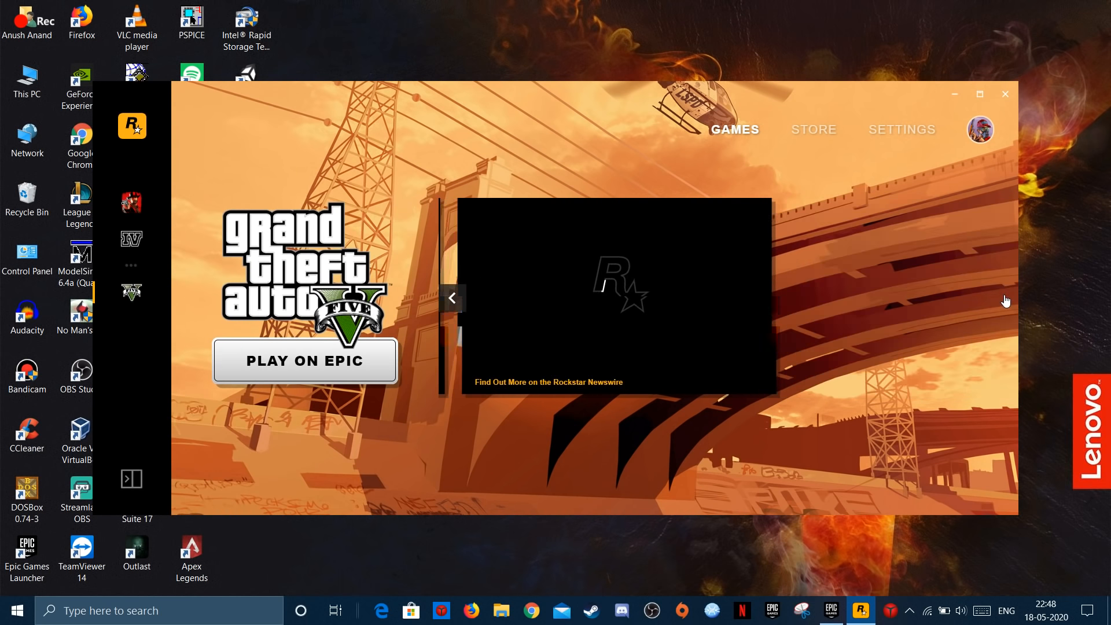
{"action": "left_click", "coordinate": [452, 298]}
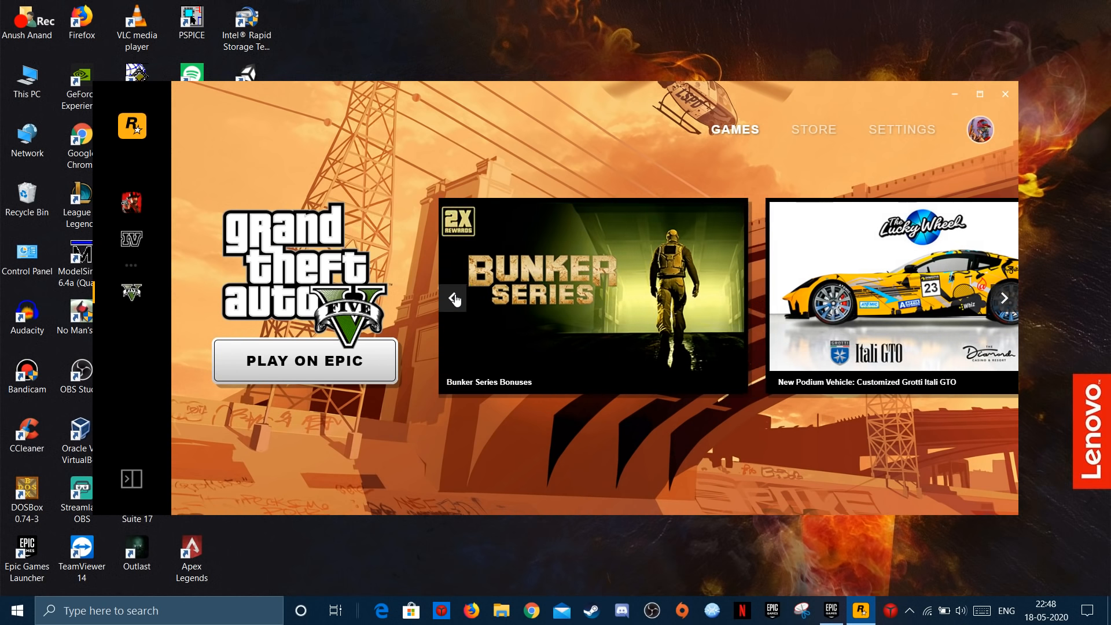
{"action": "left_click", "coordinate": [454, 298]}
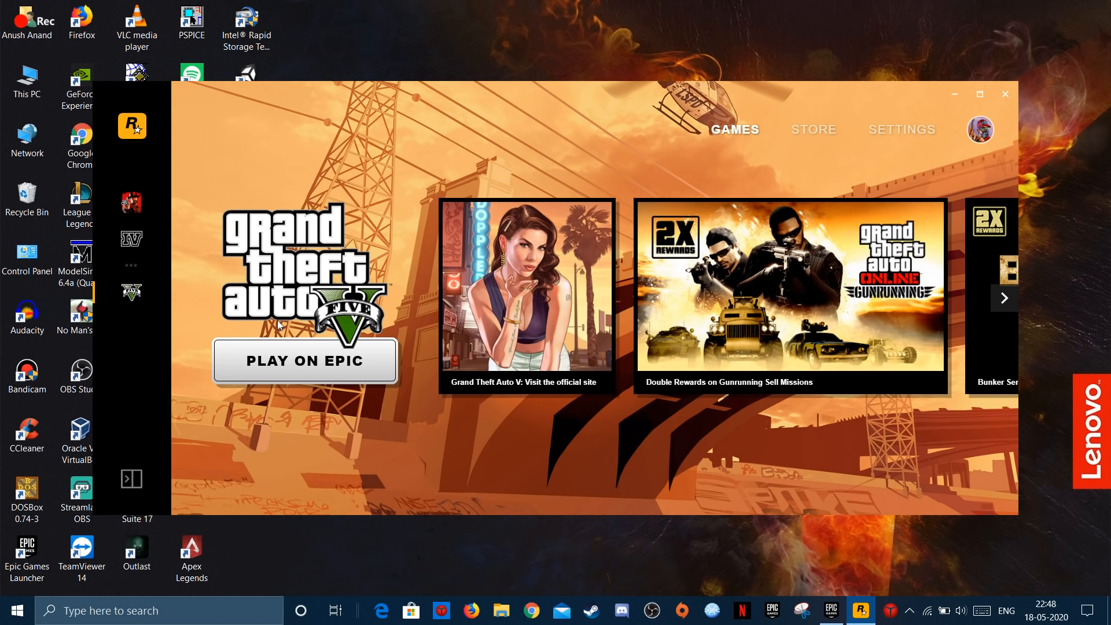
{"action": "mouse_move", "coordinate": [189, 340]}
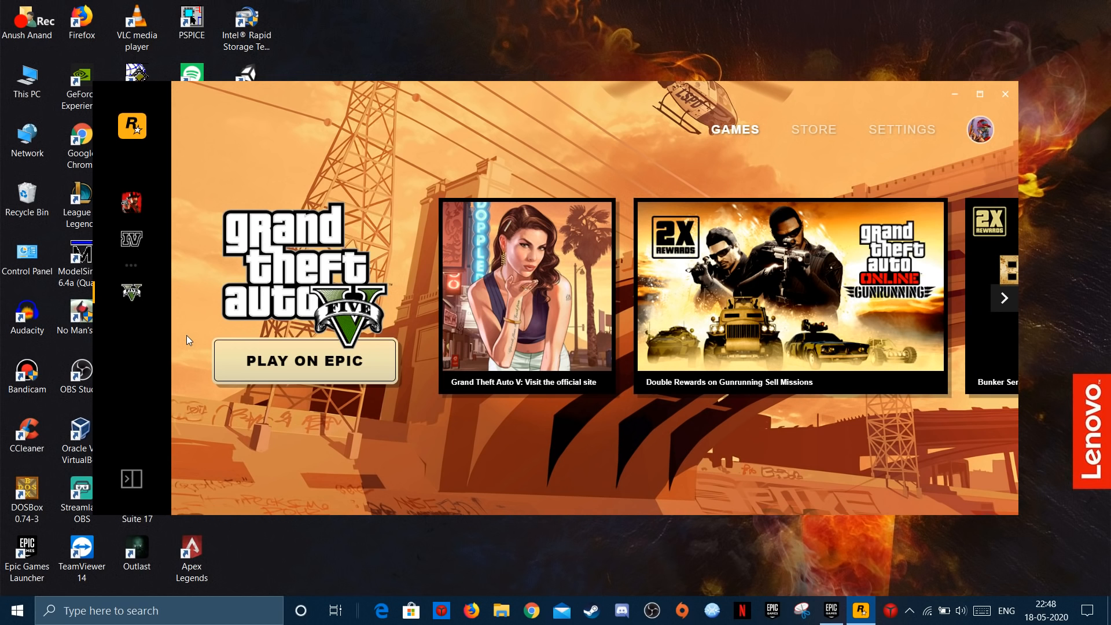
{"action": "mouse_move", "coordinate": [437, 300]}
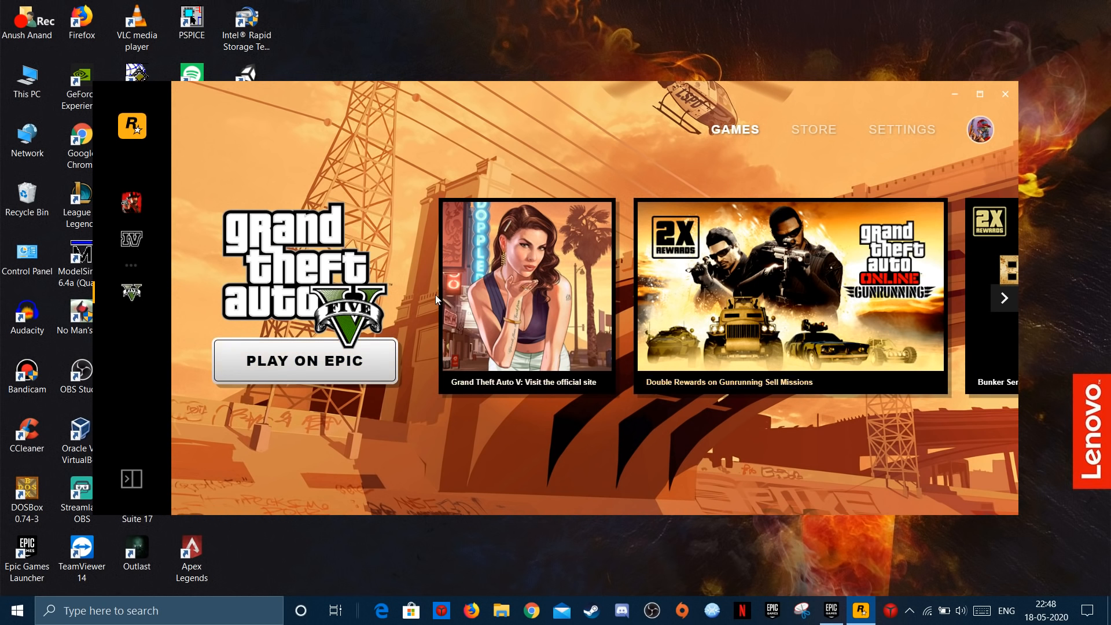
{"action": "mouse_move", "coordinate": [322, 306]}
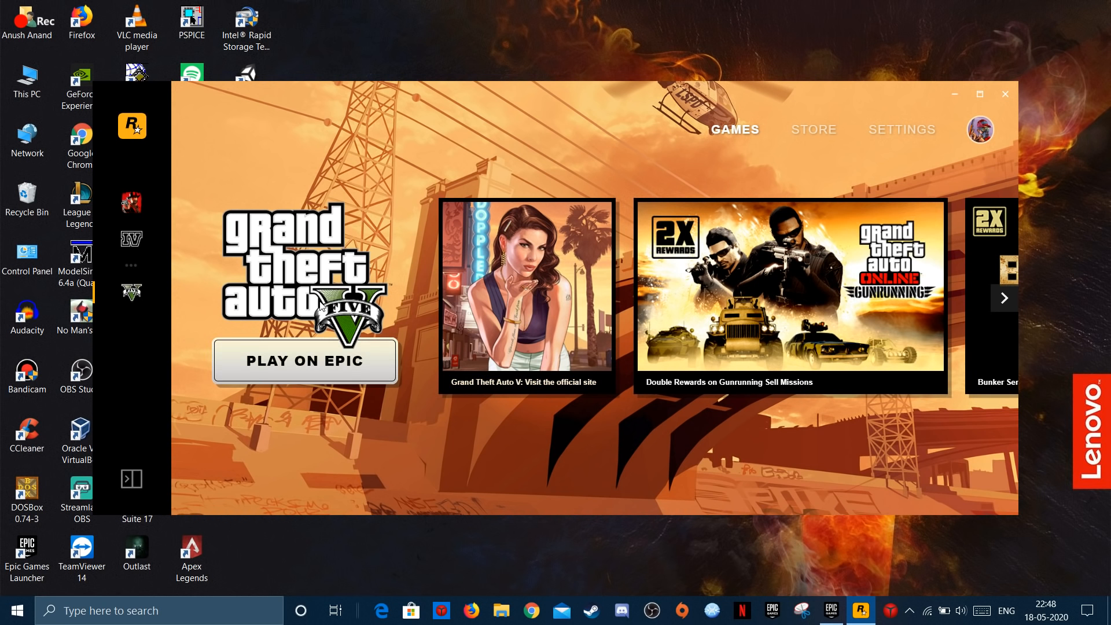